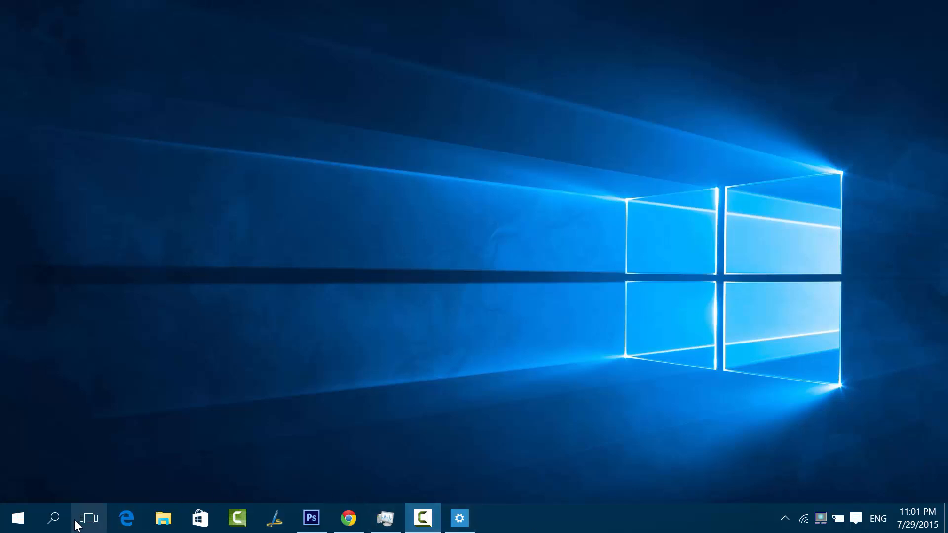
pyautogui.moveTo(59, 518)
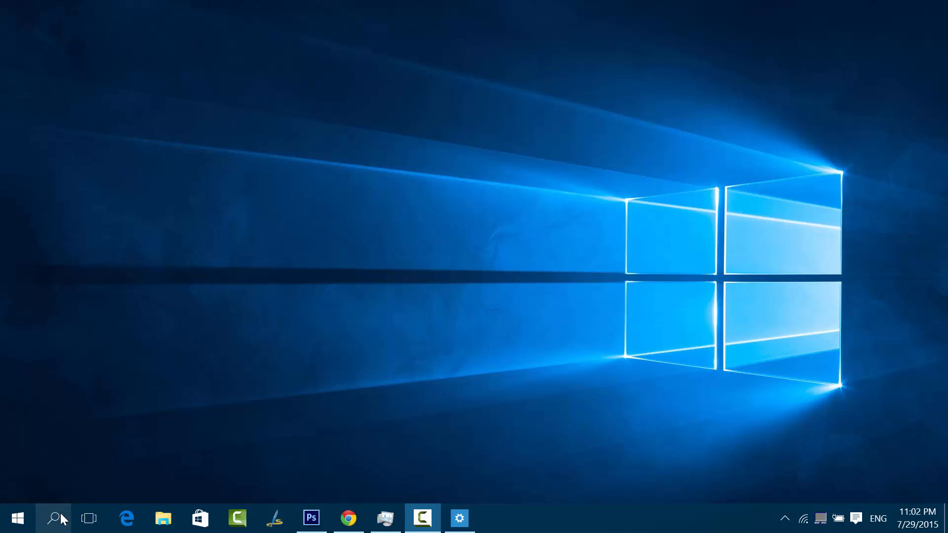
# Open Cortana, scroll through its intro cards, and continue to the information-collection consent page
pyautogui.click(57, 518)
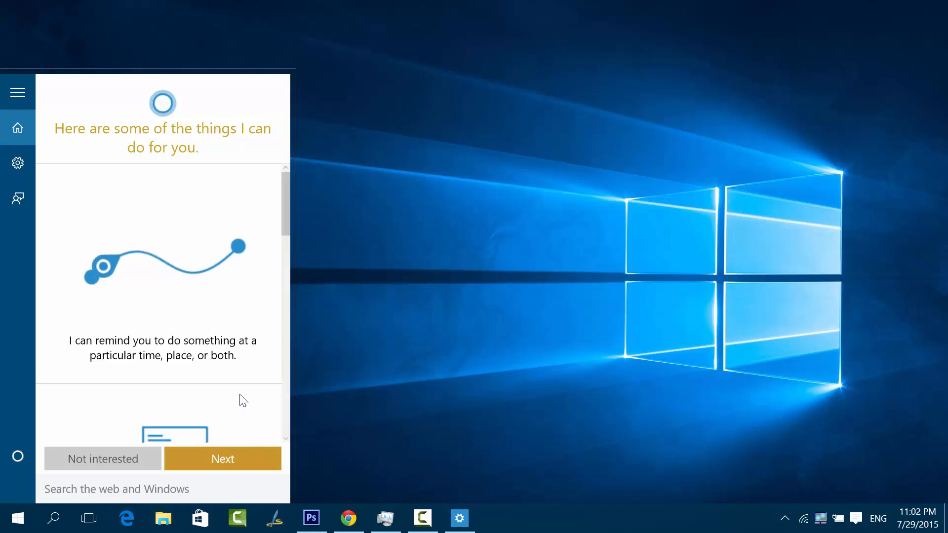
pyautogui.scroll(-3)
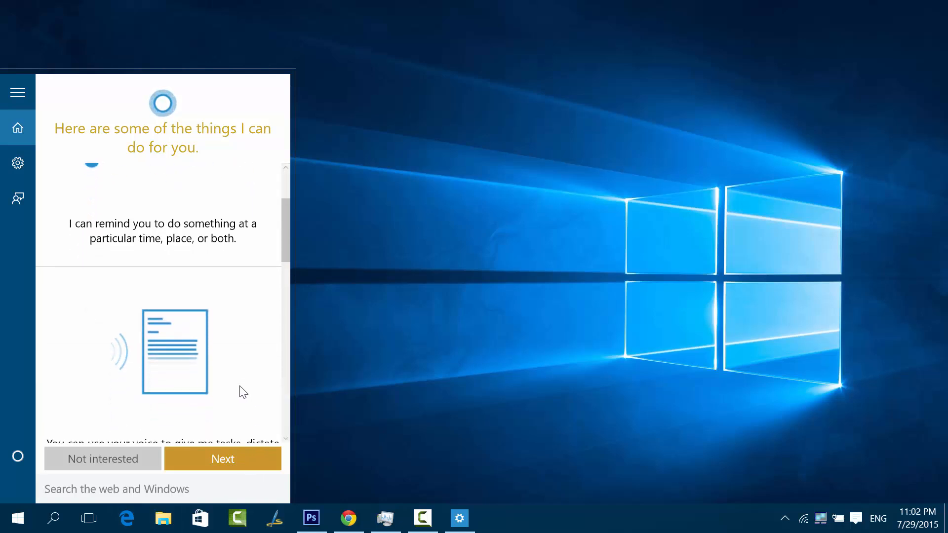
pyautogui.scroll(-3)
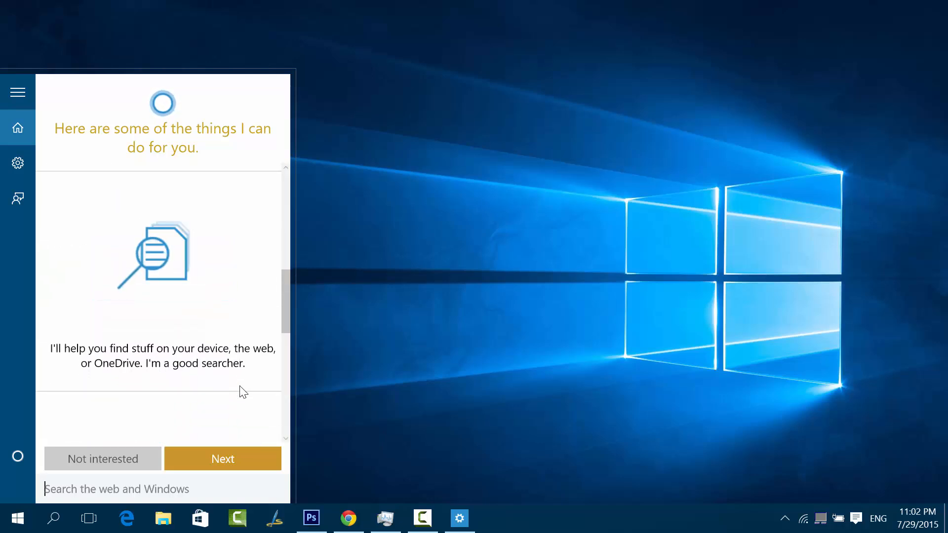
pyautogui.click(222, 459)
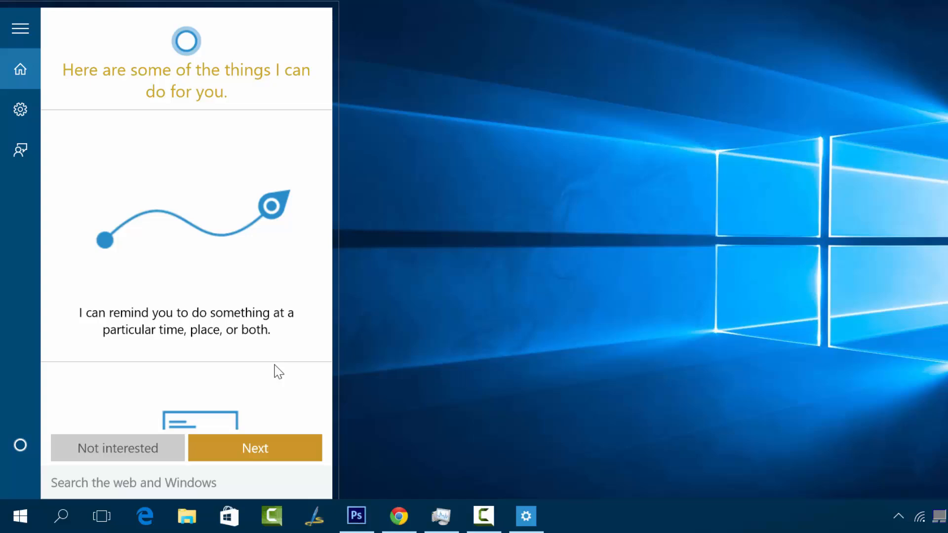
pyautogui.click(254, 448)
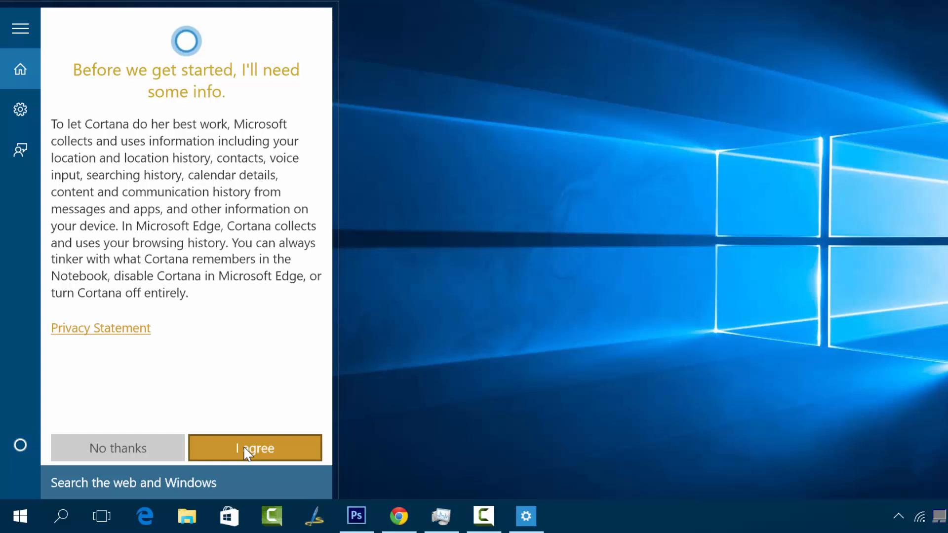
# Agree to data collection, enter the nickname 'Nirmal', and complete Cortana setup
pyautogui.click(254, 448)
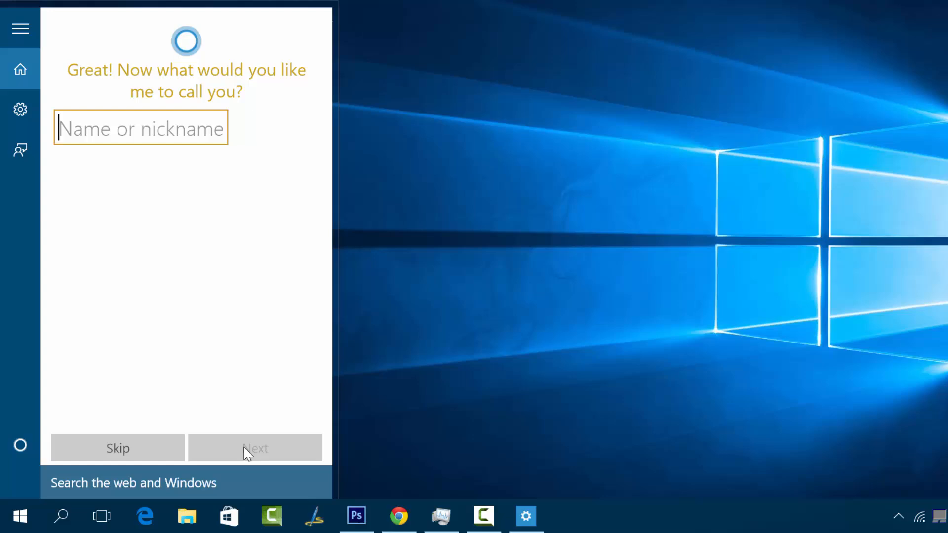
pyautogui.write('Nirmal')
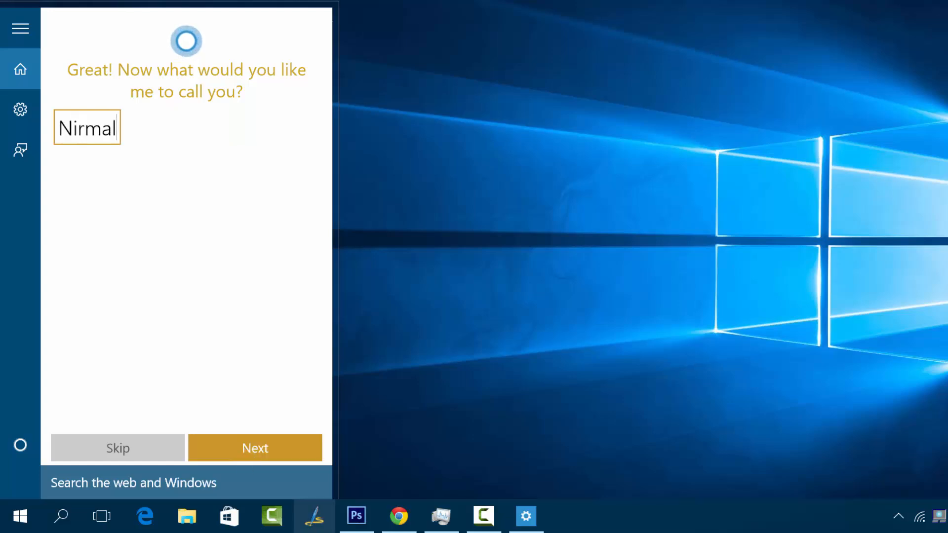
pyautogui.click(255, 448)
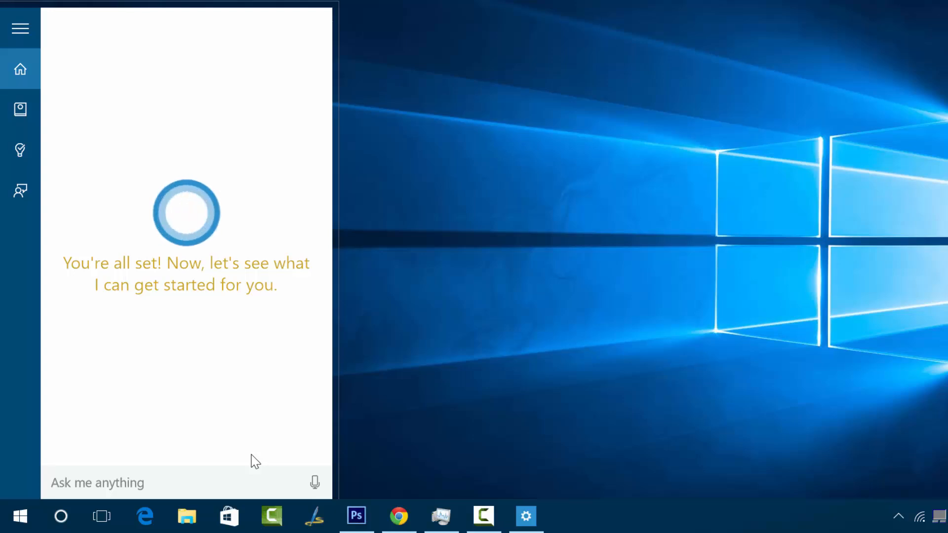
# Continue to the home feed and scroll through suggestions, package tracking and Kochi weather
pyautogui.click(121, 482)
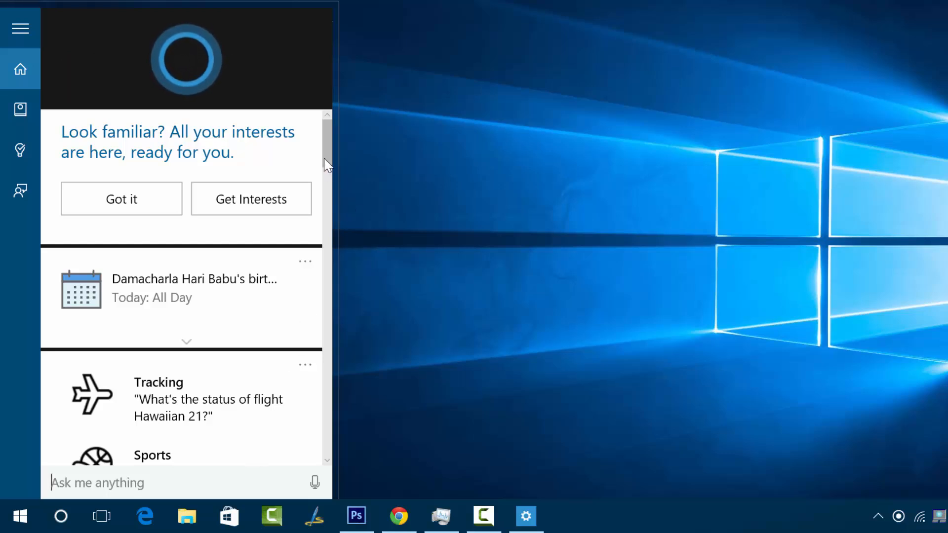
pyautogui.scroll(-3)
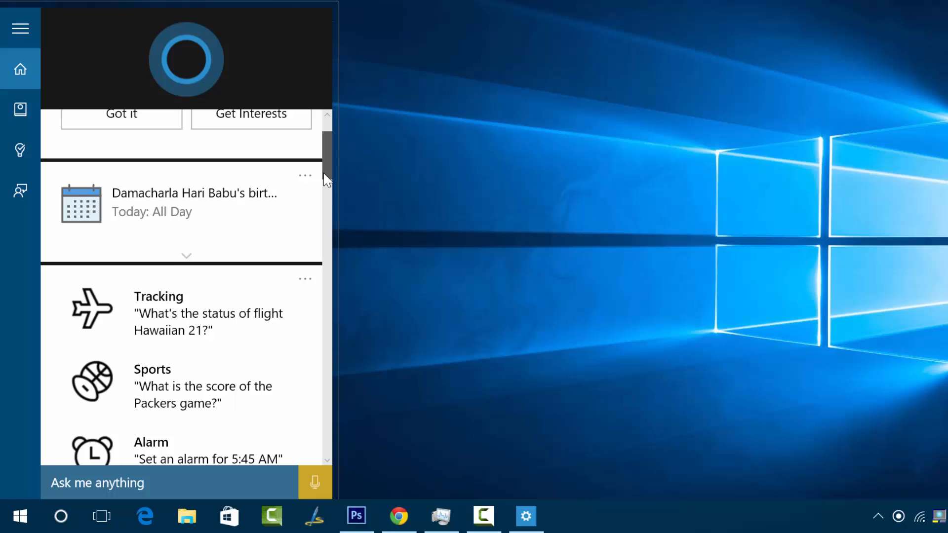
pyautogui.scroll(-3)
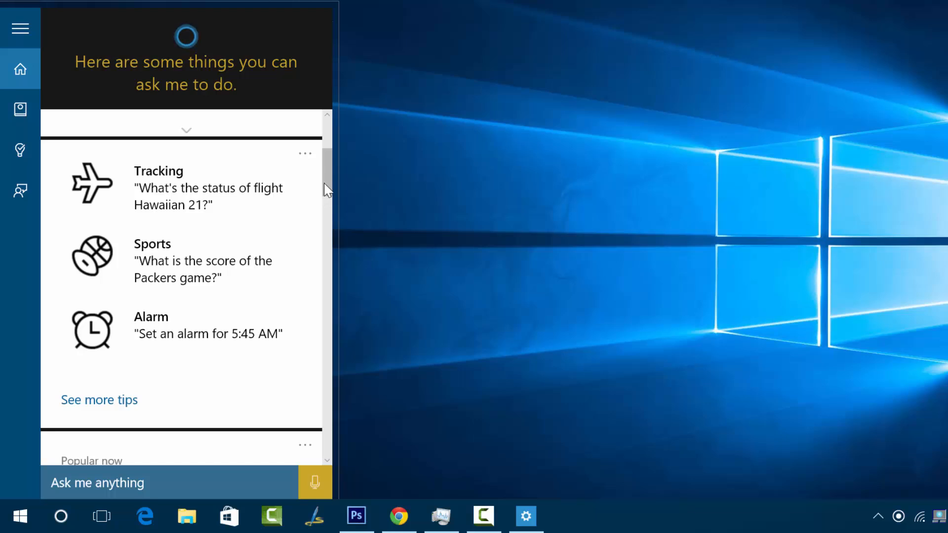
pyautogui.scroll(-3)
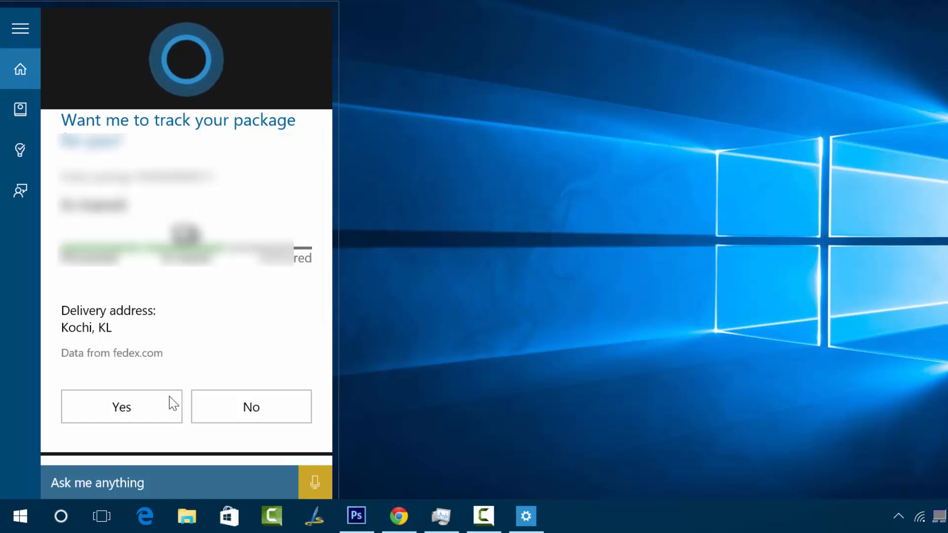
pyautogui.scroll(-3)
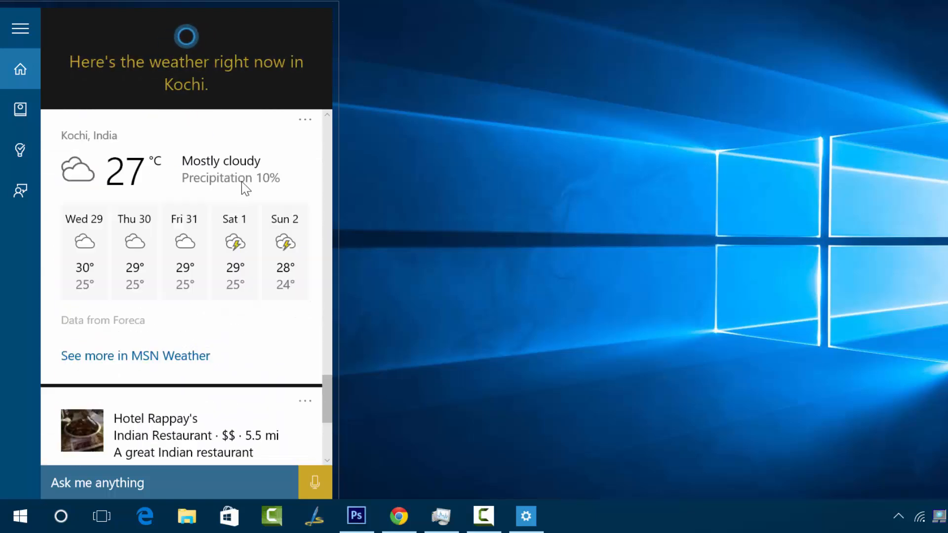
pyautogui.scroll(-3)
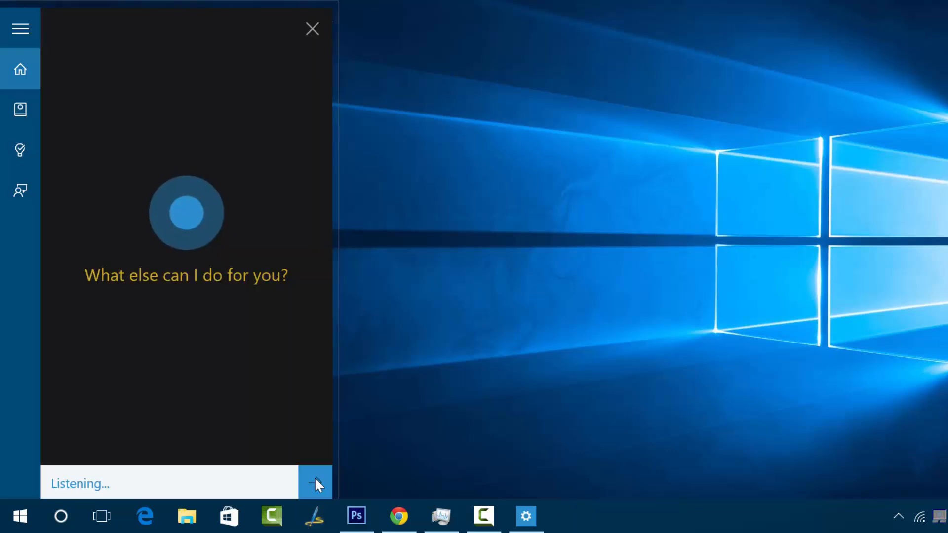
# Ask Cortana 'will it rain today' and request an alarm for 5 o'clock
pyautogui.write('will it rain today')
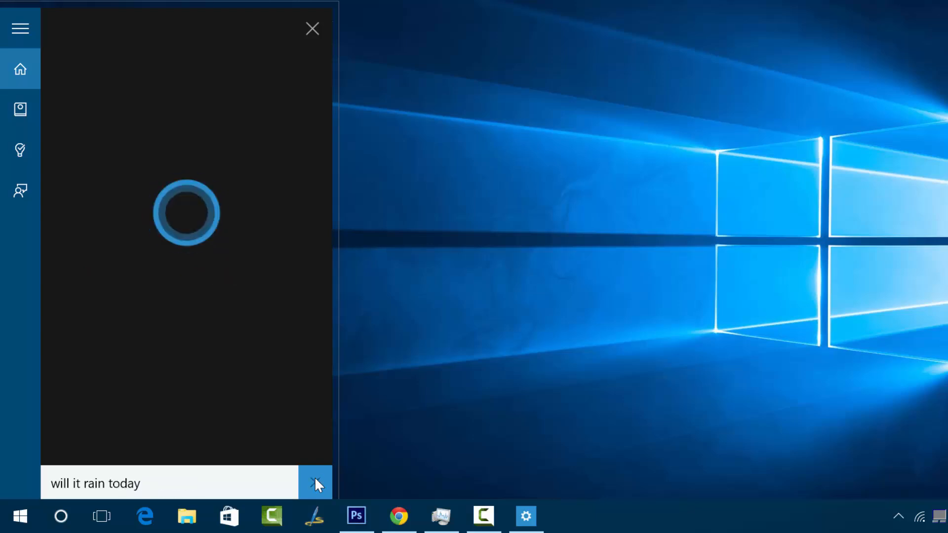
pyautogui.click(315, 484)
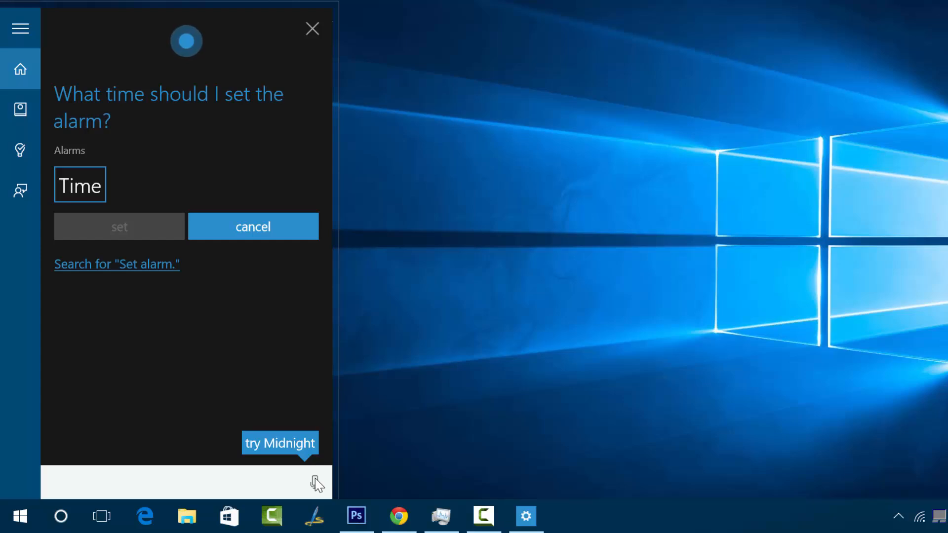
pyautogui.write("5 o'clock puvncehh")
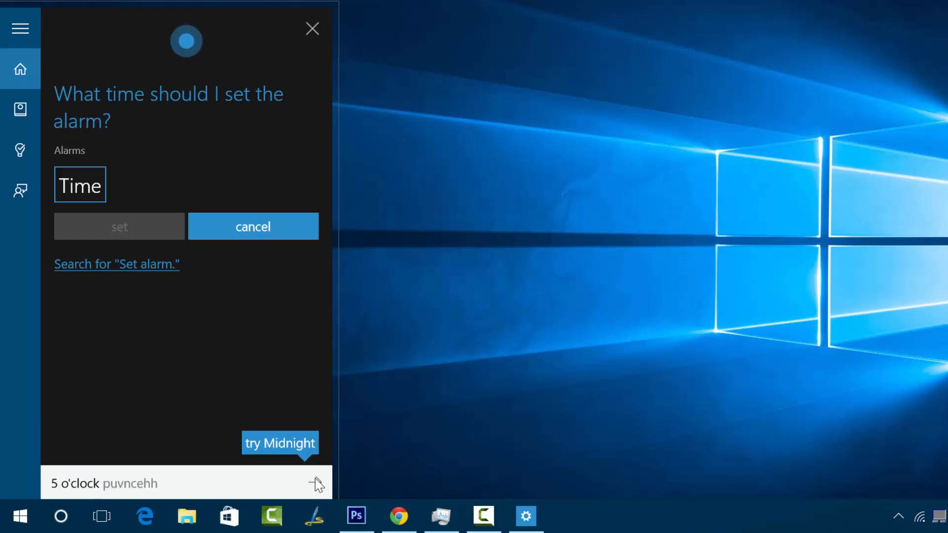
pyautogui.click(119, 226)
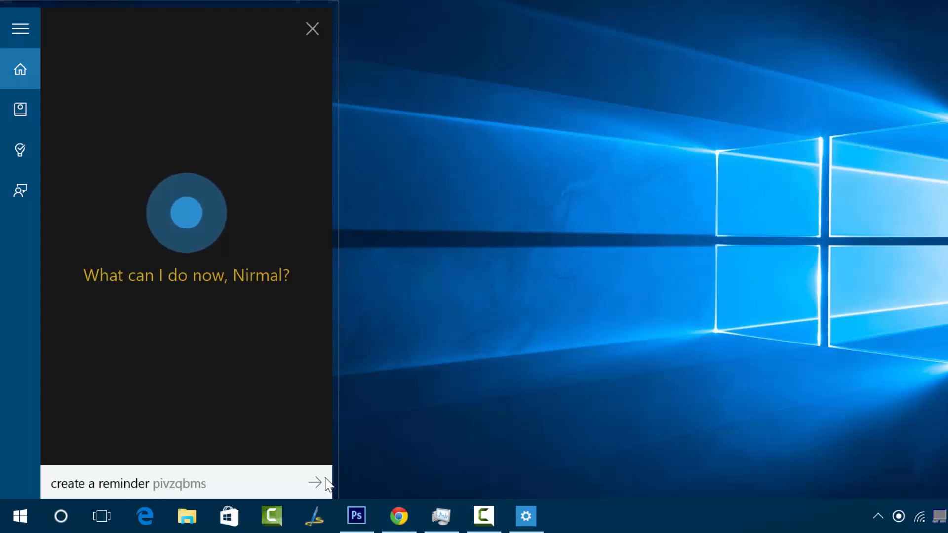
# Create a 'Send an email' reminder, repeatedly submitting '10 AM tomorrow' as the time
pyautogui.click(315, 483)
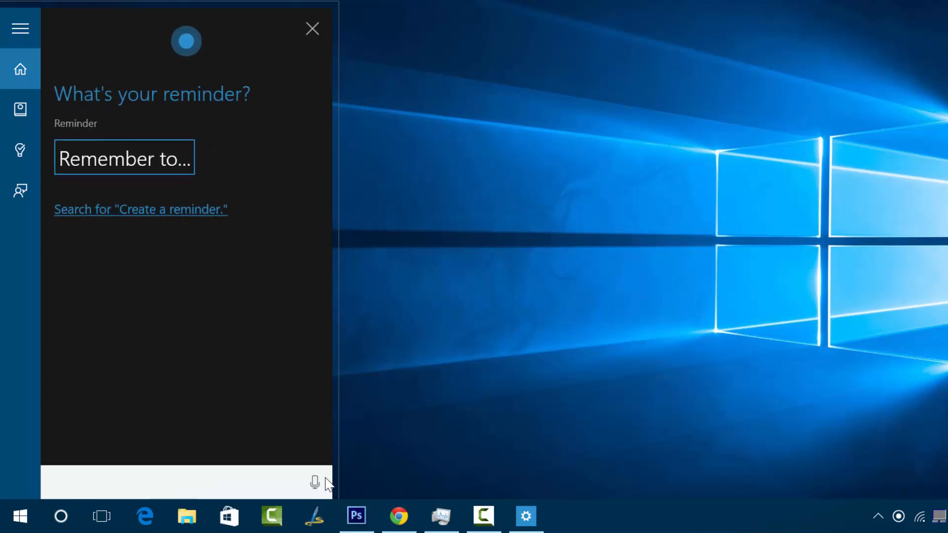
pyautogui.write('aqdowyew')
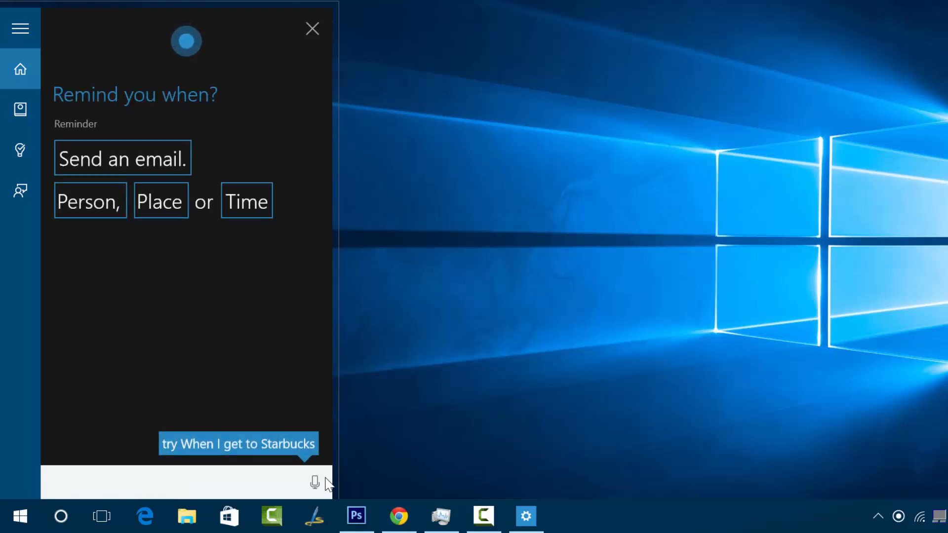
pyautogui.click(314, 482)
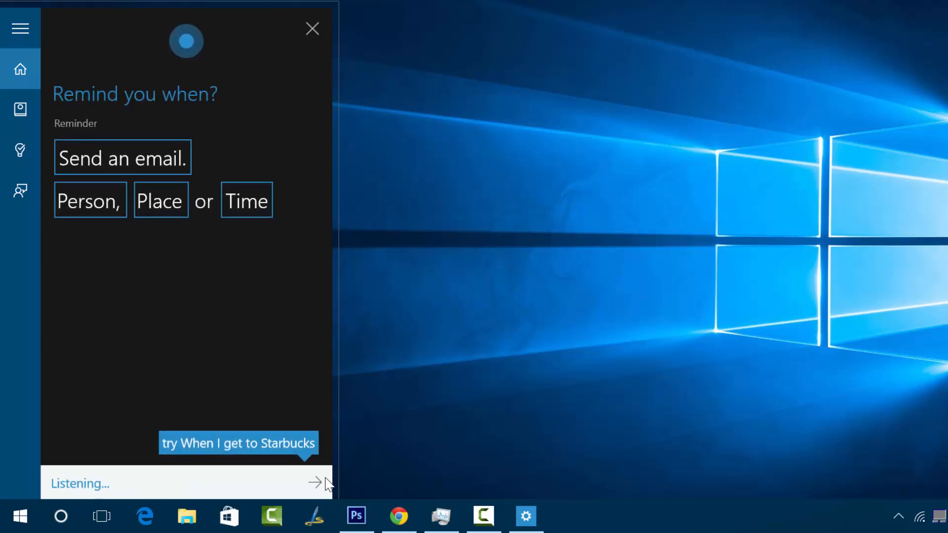
pyautogui.write('tomorrow 10 AM kgdmynqd')
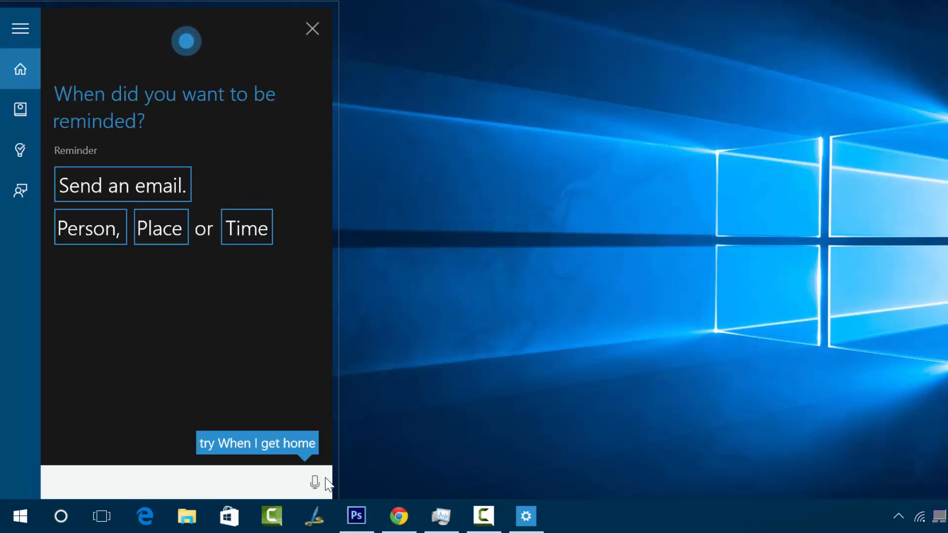
pyautogui.click(315, 482)
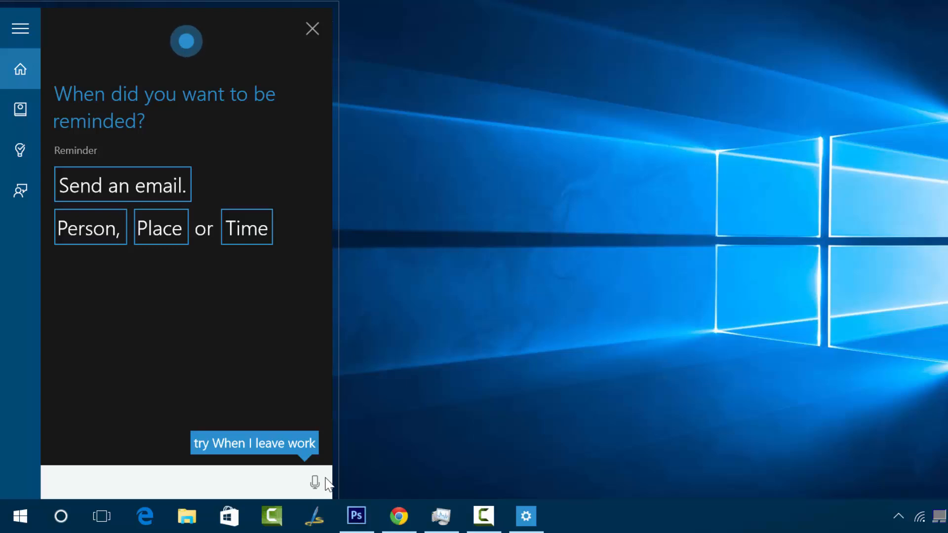
pyautogui.click(314, 482)
pyautogui.write('10 AM tomorrow')
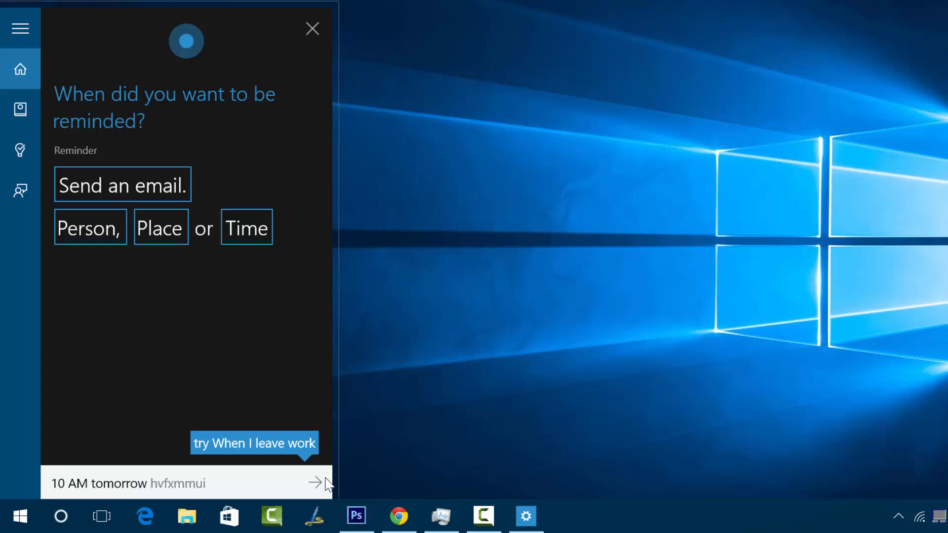
pyautogui.click(315, 482)
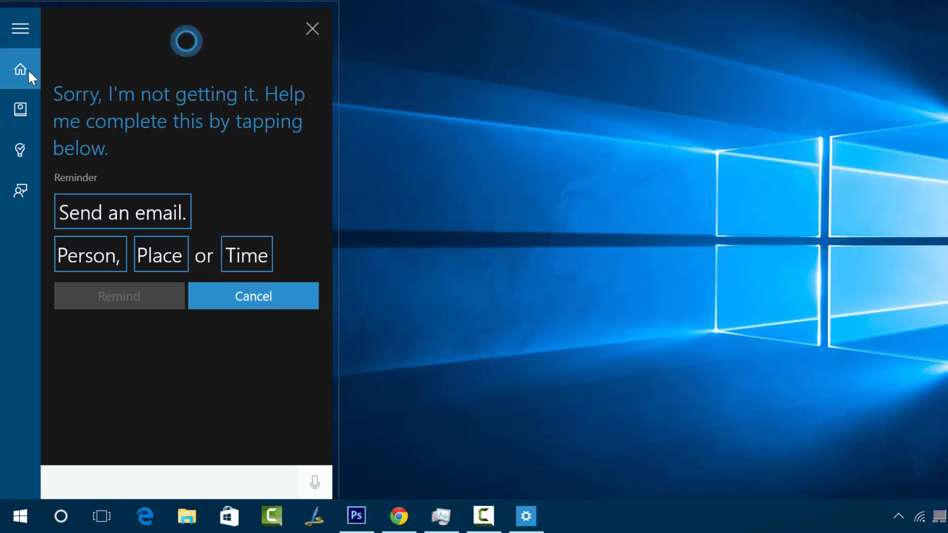
# Open the Notebook, view and leave the Eat & Drink preferences, and scroll the categories
pyautogui.click(20, 109)
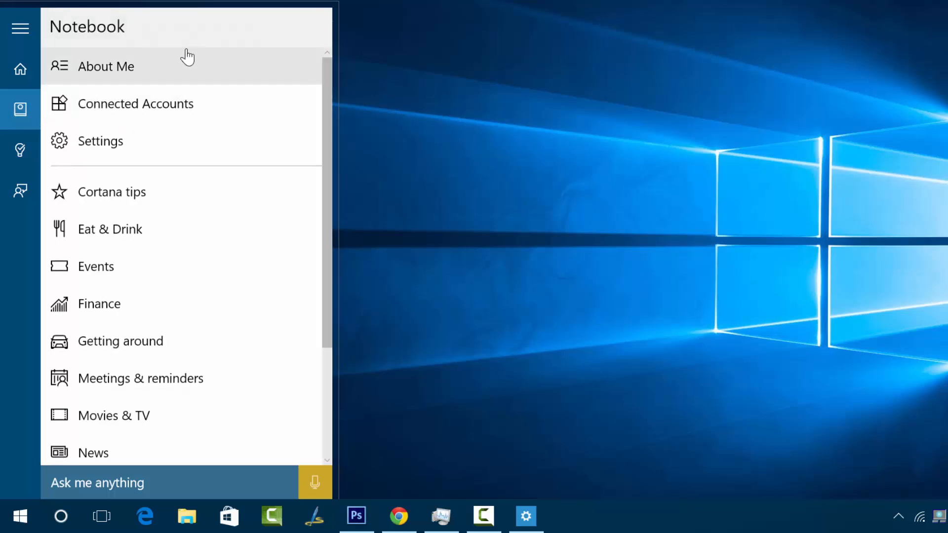
pyautogui.moveTo(203, 173)
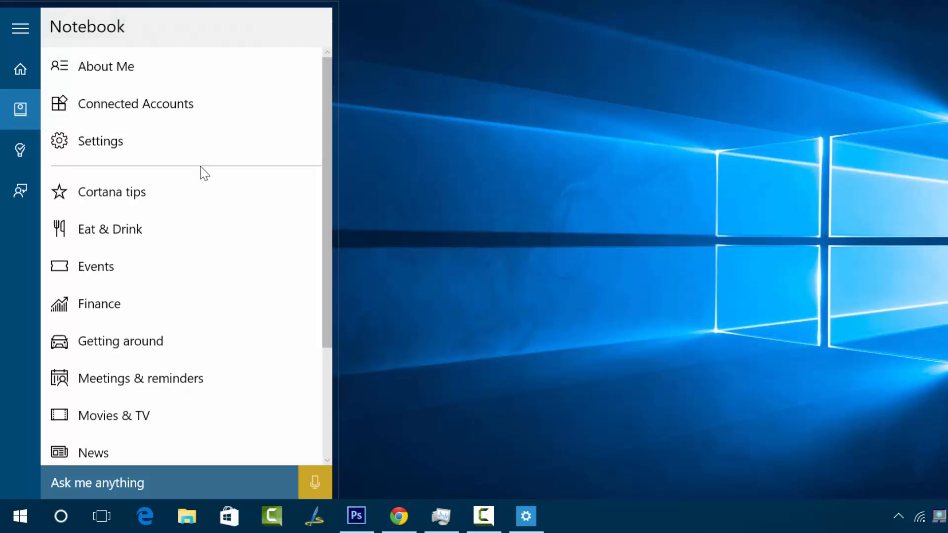
pyautogui.moveTo(199, 204)
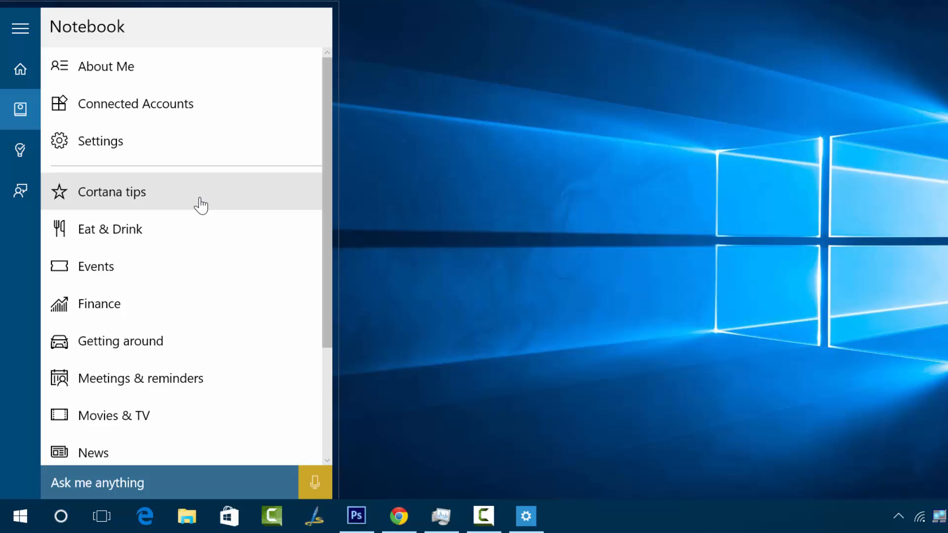
pyautogui.moveTo(234, 225)
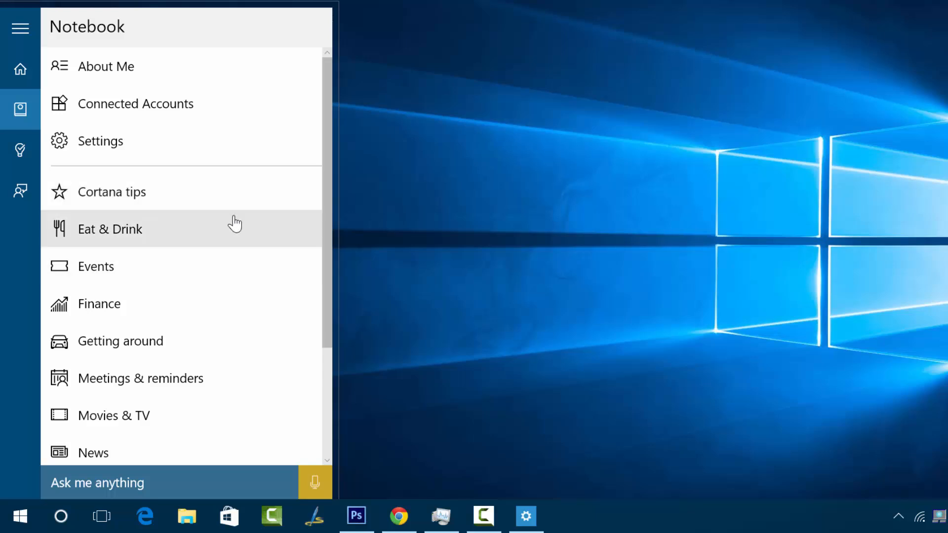
pyautogui.click(109, 228)
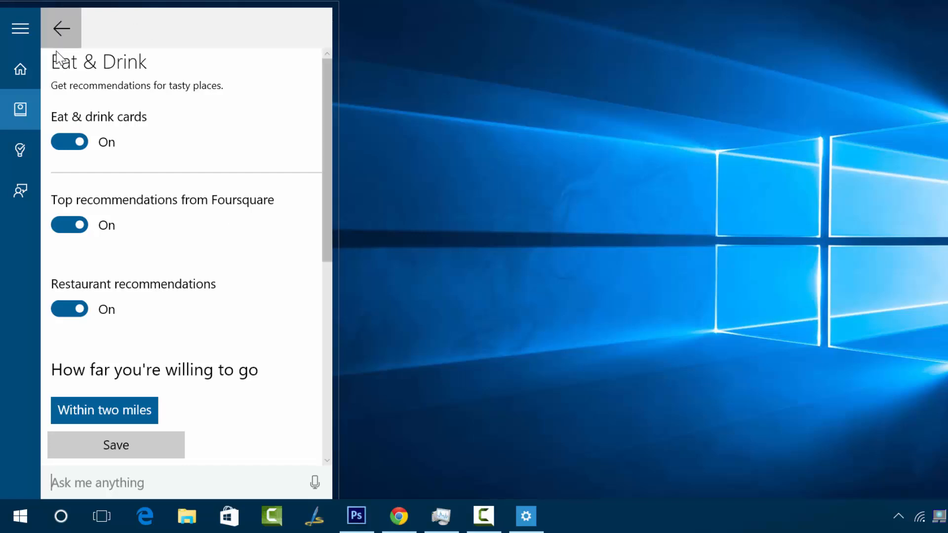
pyautogui.click(60, 28)
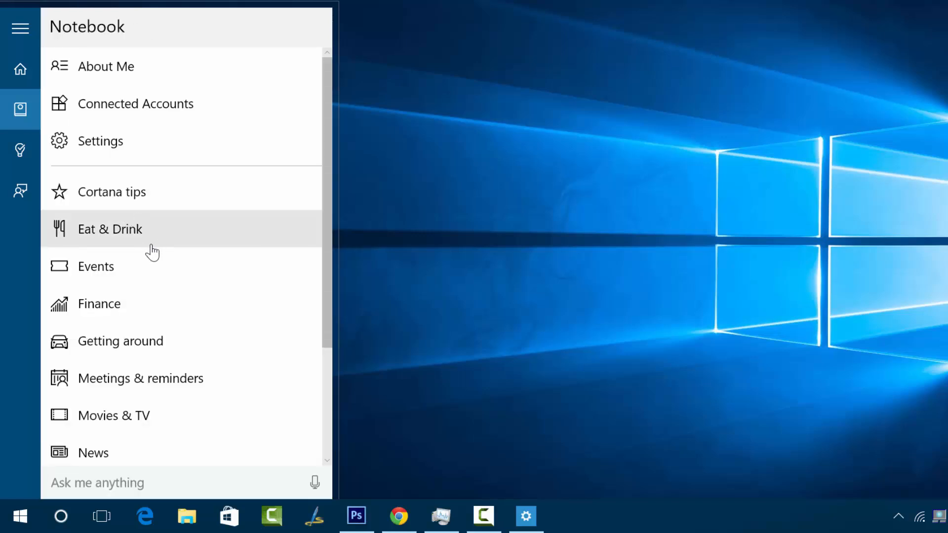
pyautogui.moveTo(159, 304)
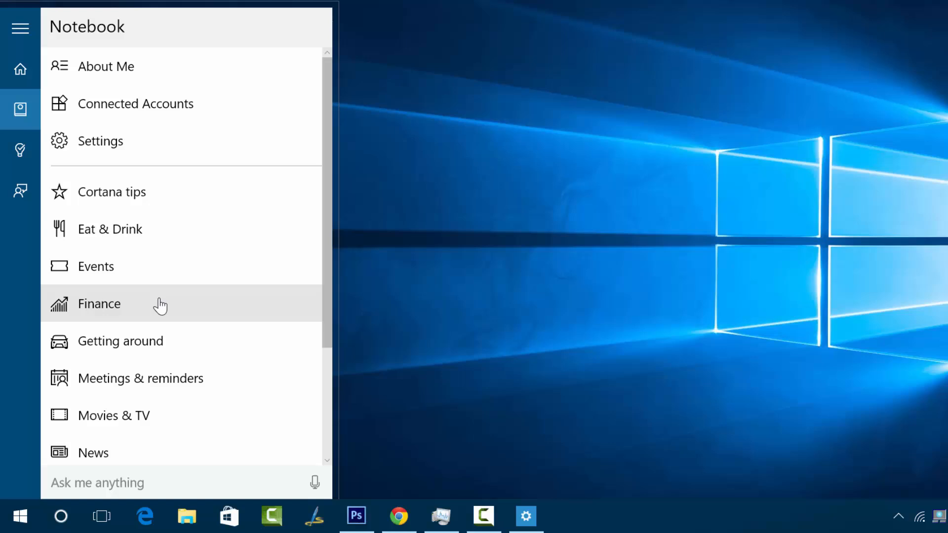
pyautogui.moveTo(329, 336)
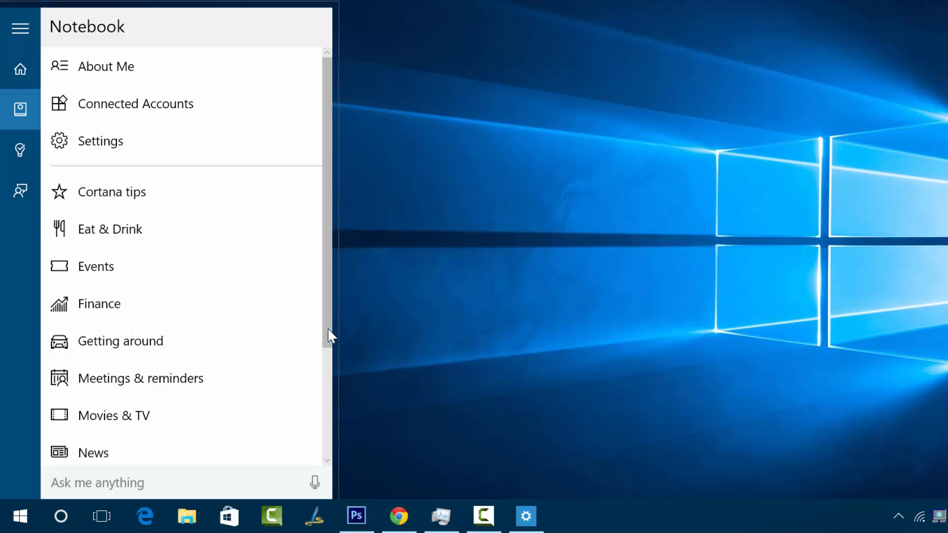
pyautogui.scroll(-3)
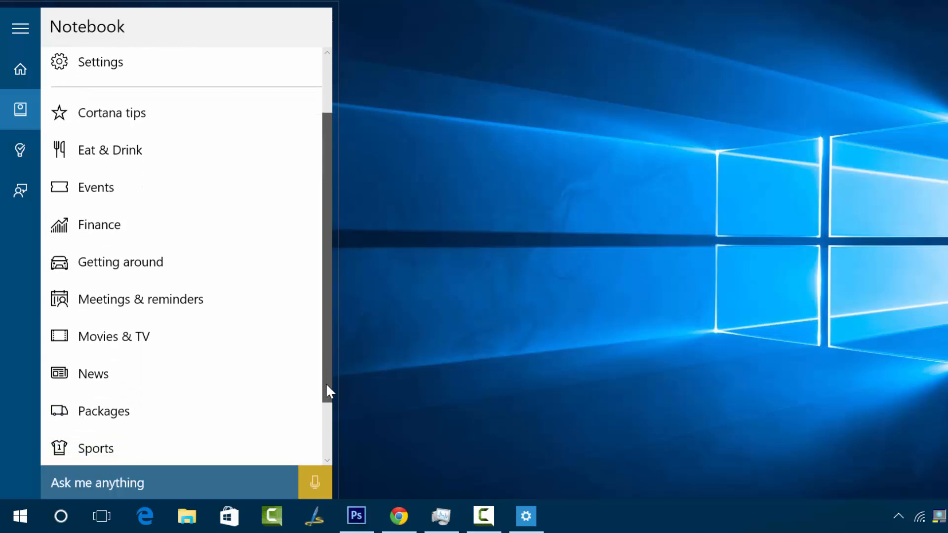
pyautogui.scroll(-3)
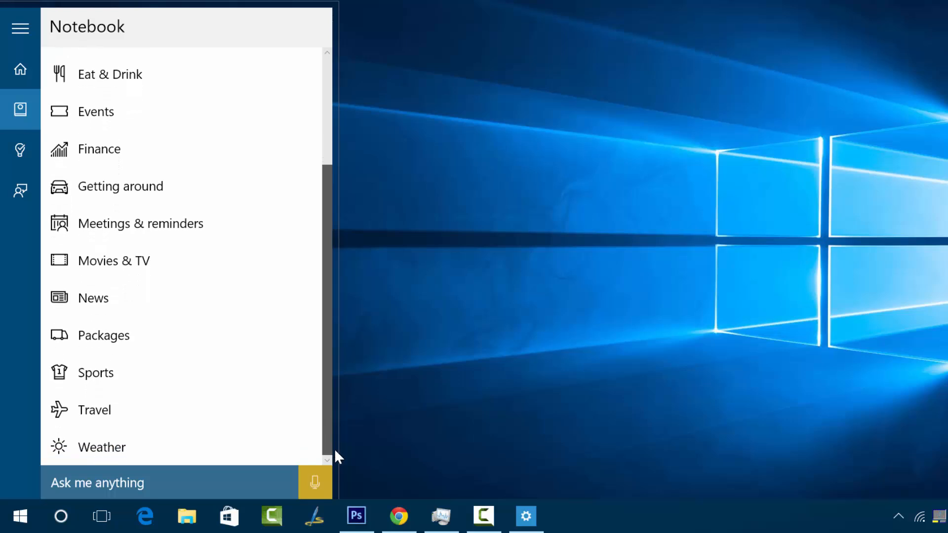
pyautogui.moveTo(199, 421)
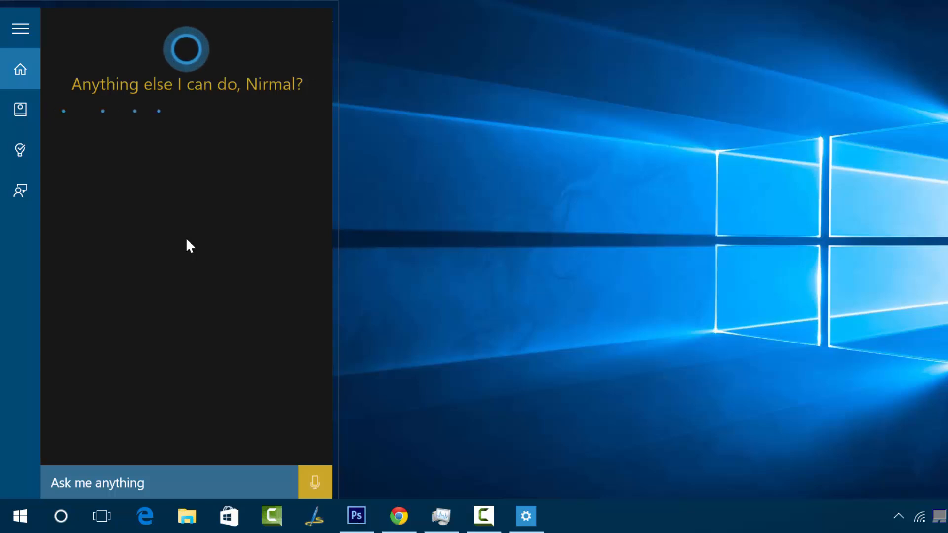
# View the Reminders list showing 'Buy milk', then close the Cortana panel
pyautogui.click(20, 149)
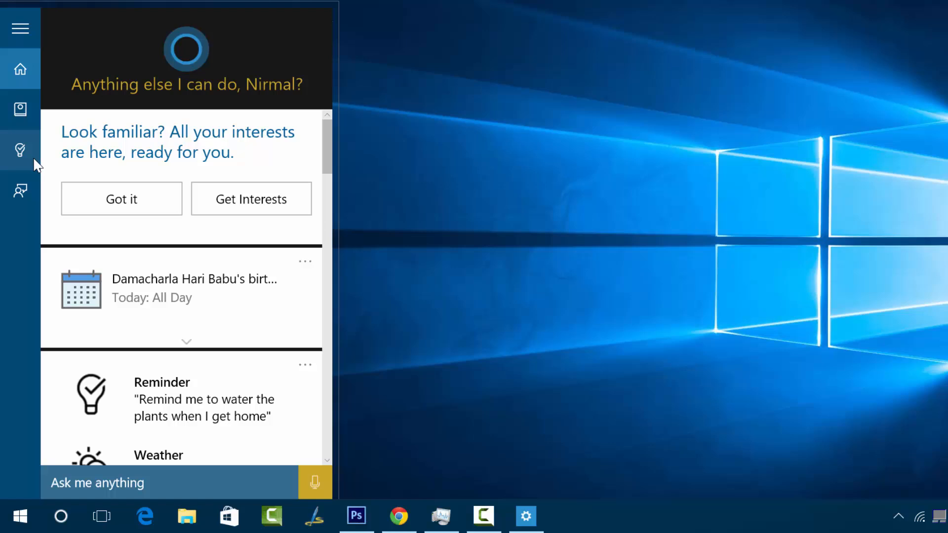
pyautogui.click(20, 150)
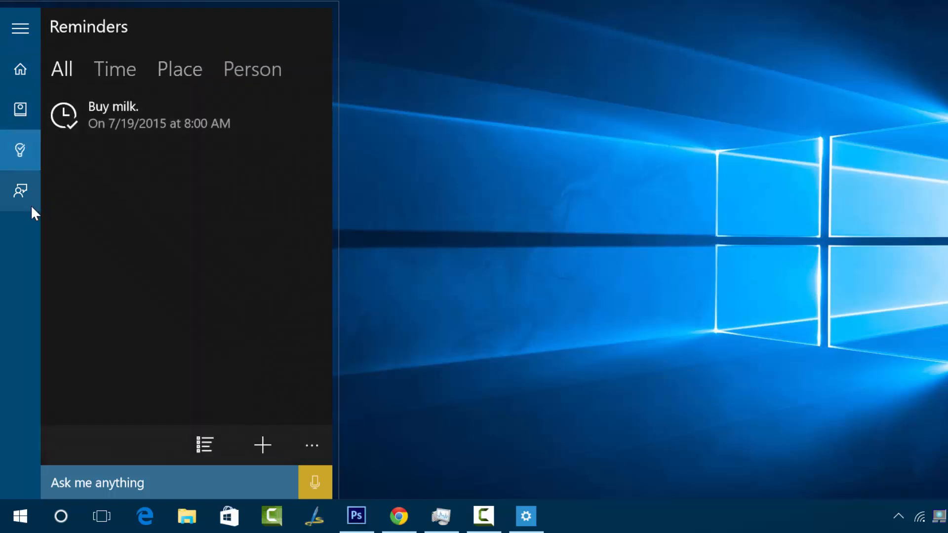
pyautogui.click(19, 191)
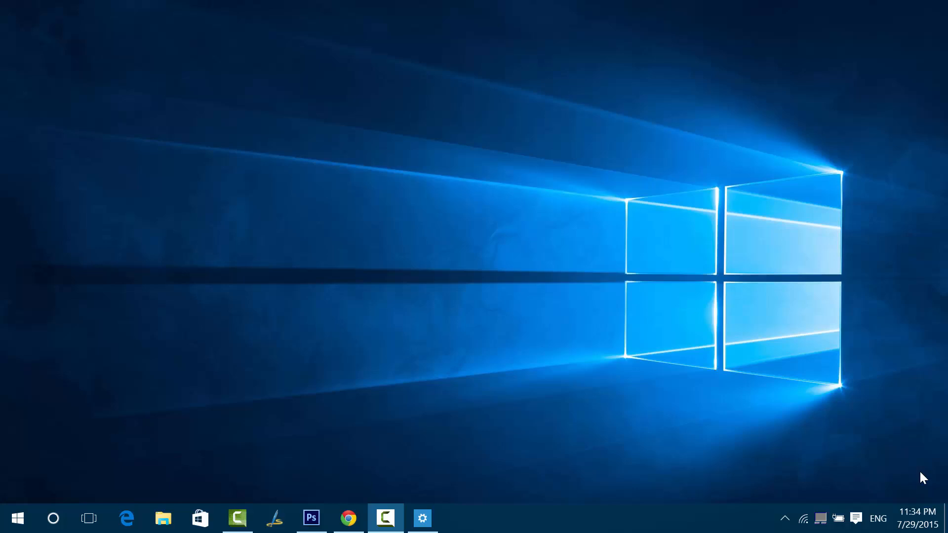
# Reopen Cortana and search 'windows live' to list Windows Live Writer, web, folder and Store results
pyautogui.click(53, 518)
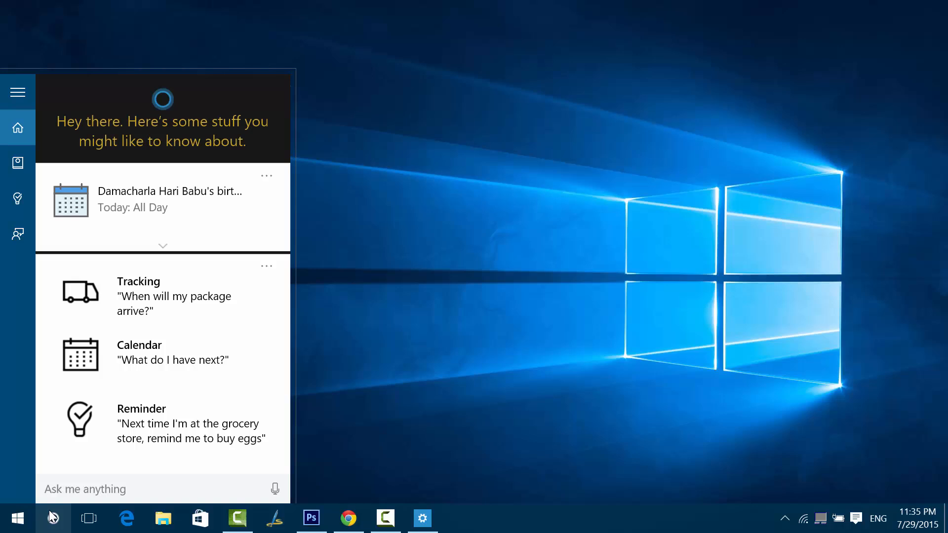
pyautogui.write('windows live')
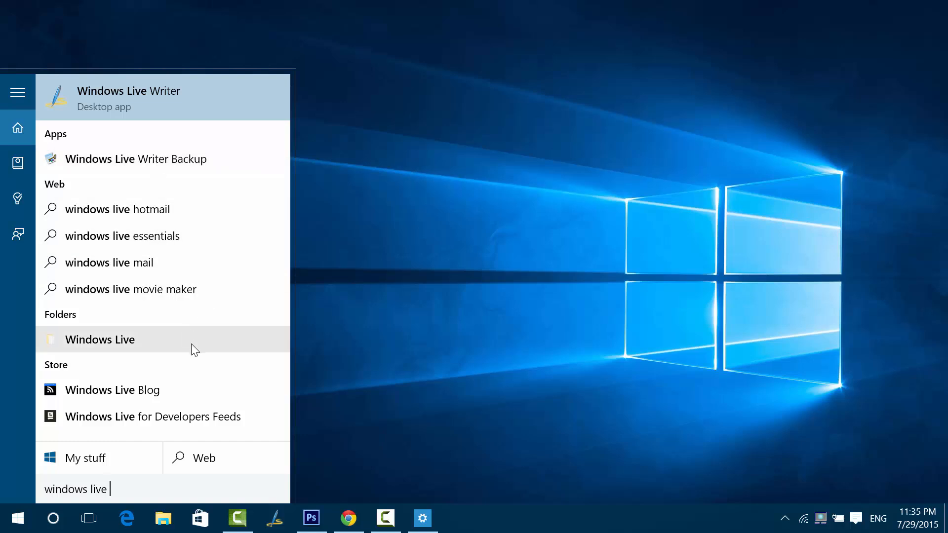
pyautogui.moveTo(214, 409)
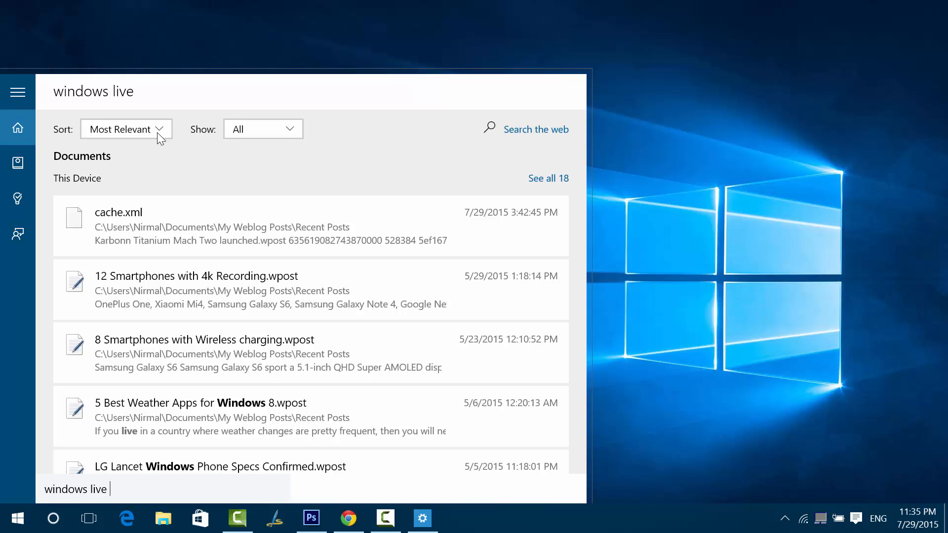
pyautogui.moveTo(250, 141)
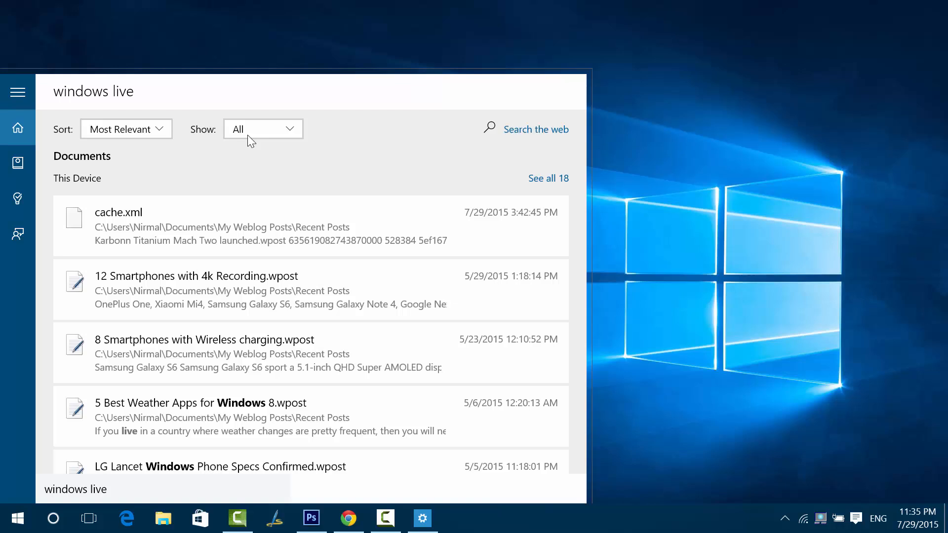
pyautogui.moveTo(143, 132)
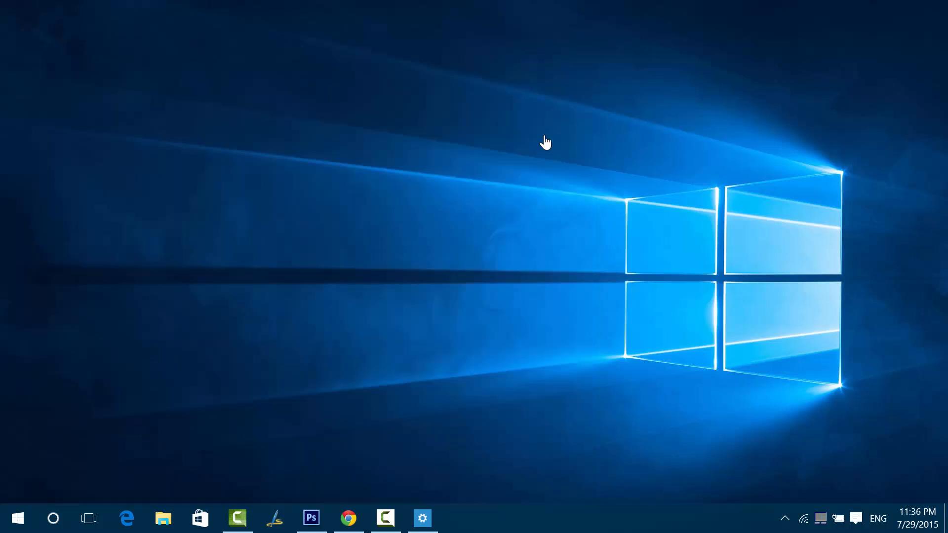
# Browse Bing's 'windows live' results in Edge, close the browser, and reopen Cortana
pyautogui.click(126, 518)
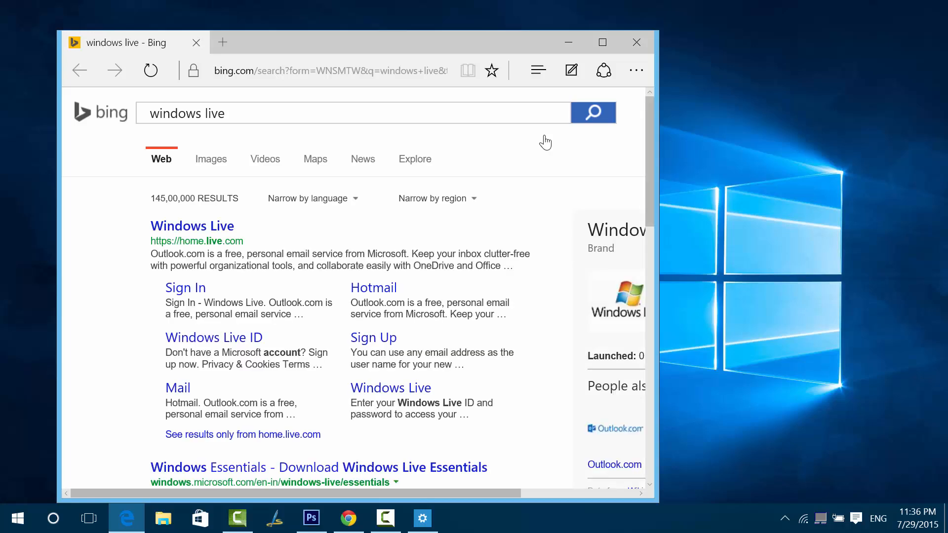
pyautogui.moveTo(549, 289)
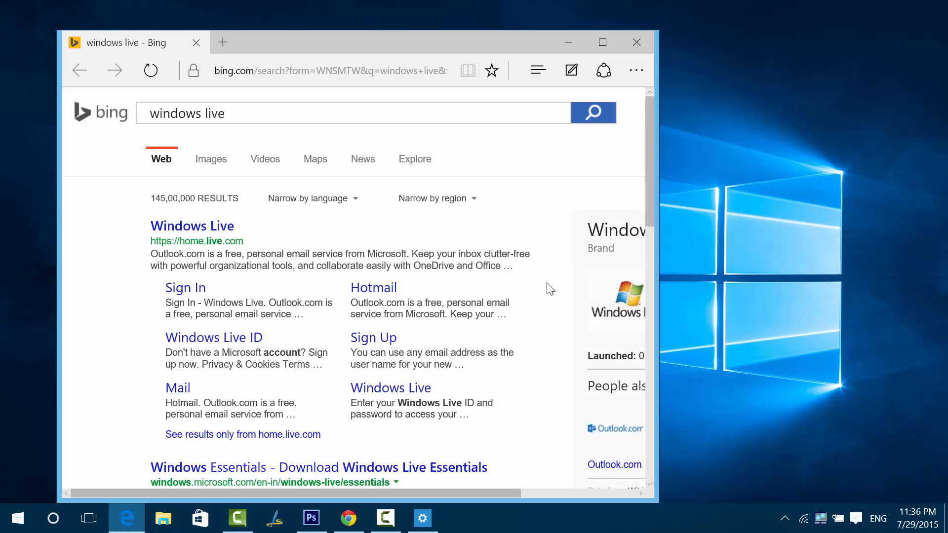
pyautogui.scroll(-3)
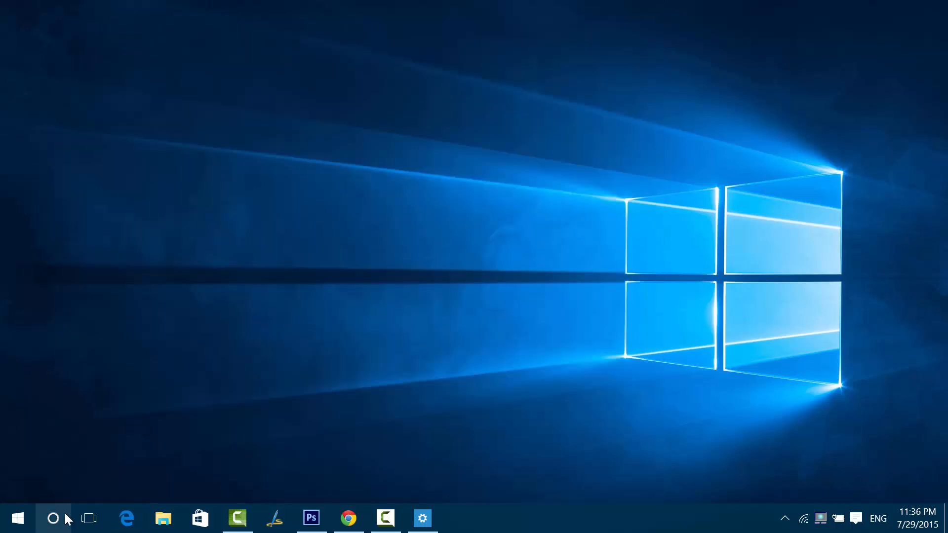
pyautogui.click(53, 519)
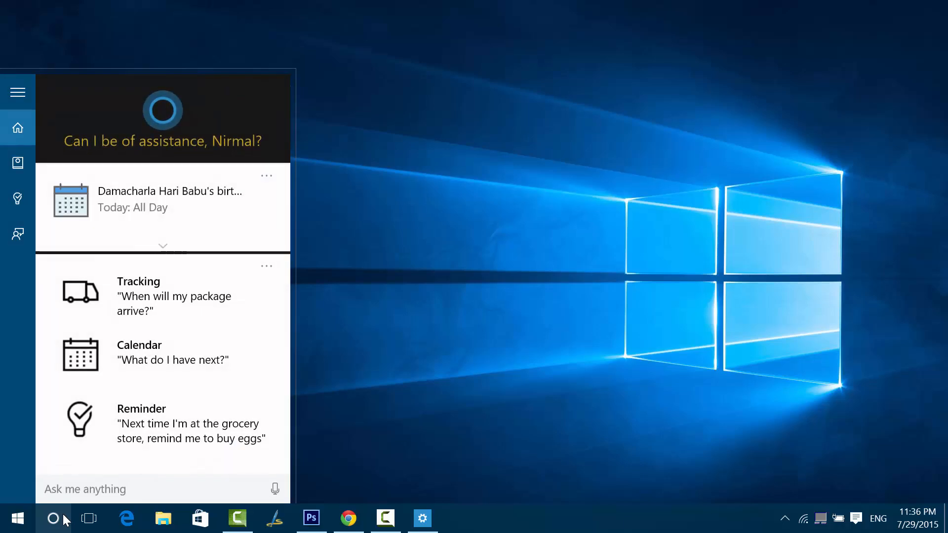